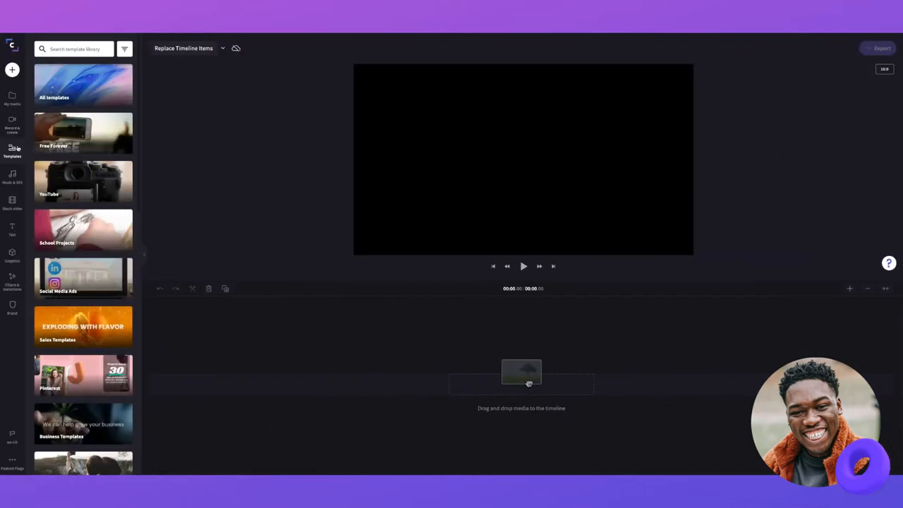
mouse_move(85, 319)
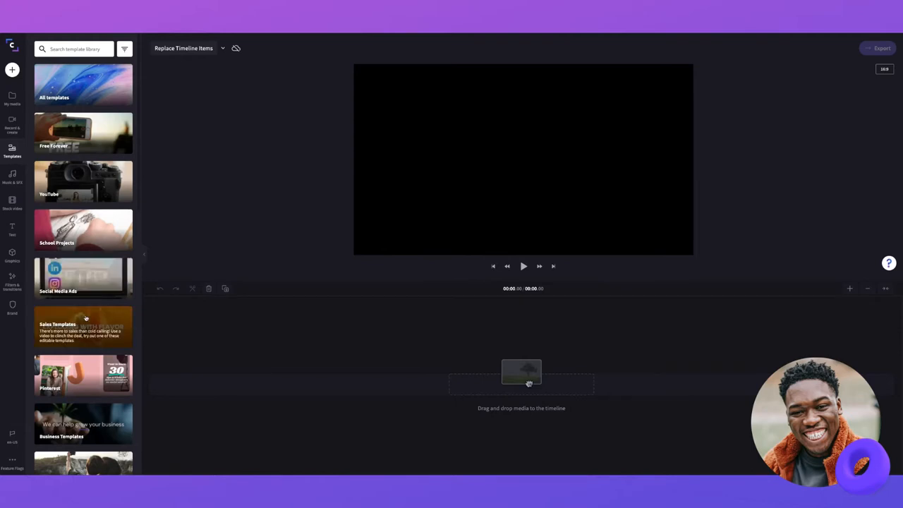
Step: Browse the Sales Templates collection for a business sales template
left_click(84, 324)
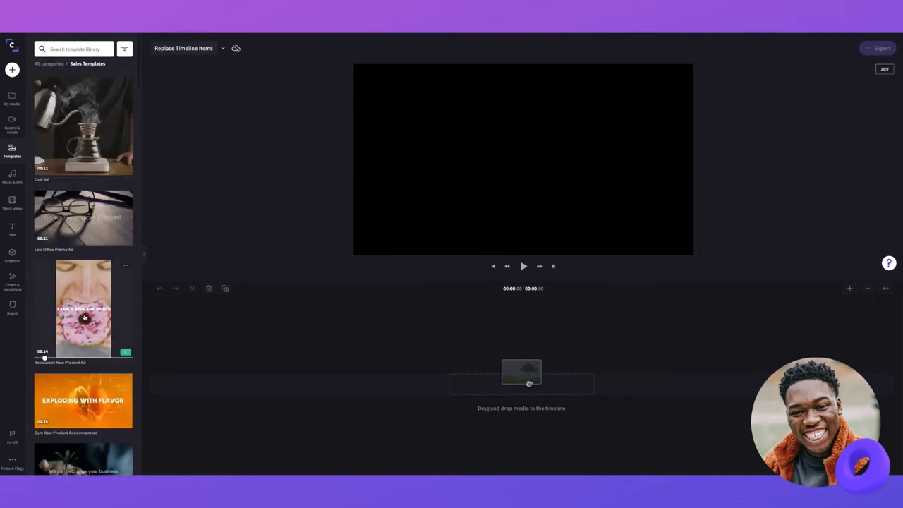
scroll("down", 3)
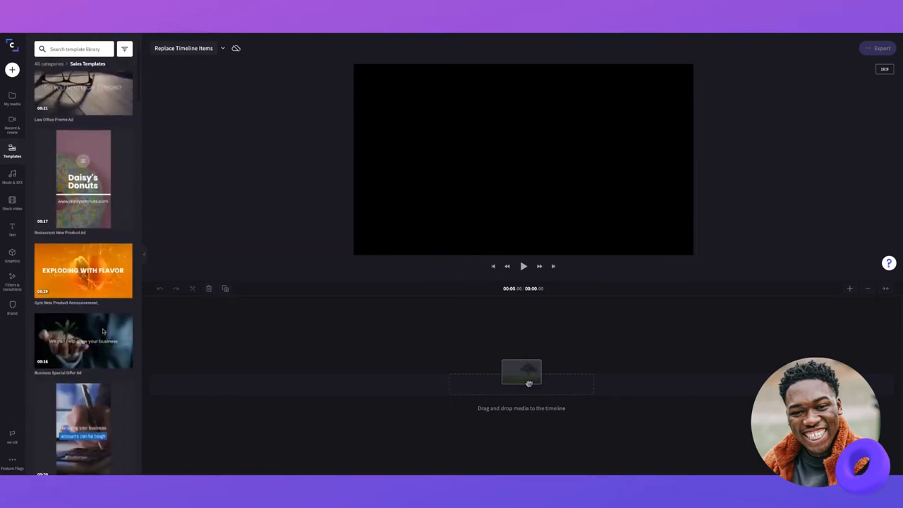
scroll("down", 3)
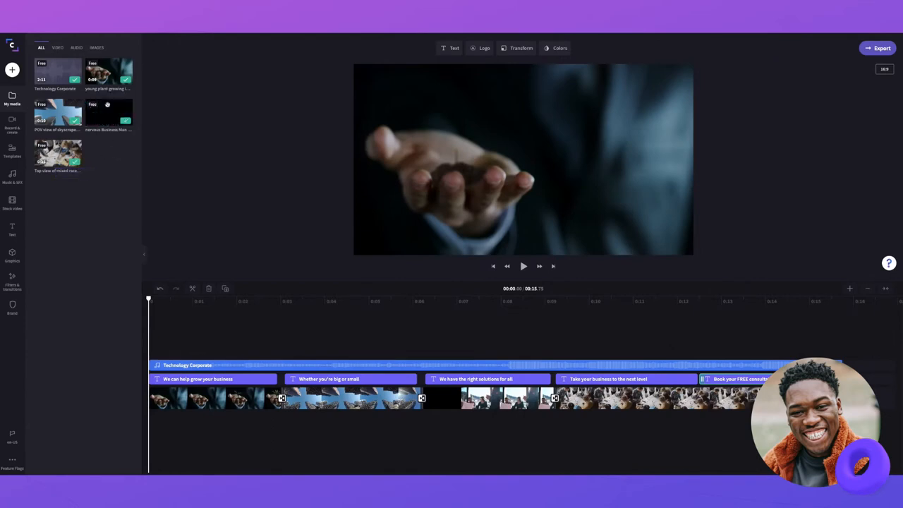
mouse_move(237, 176)
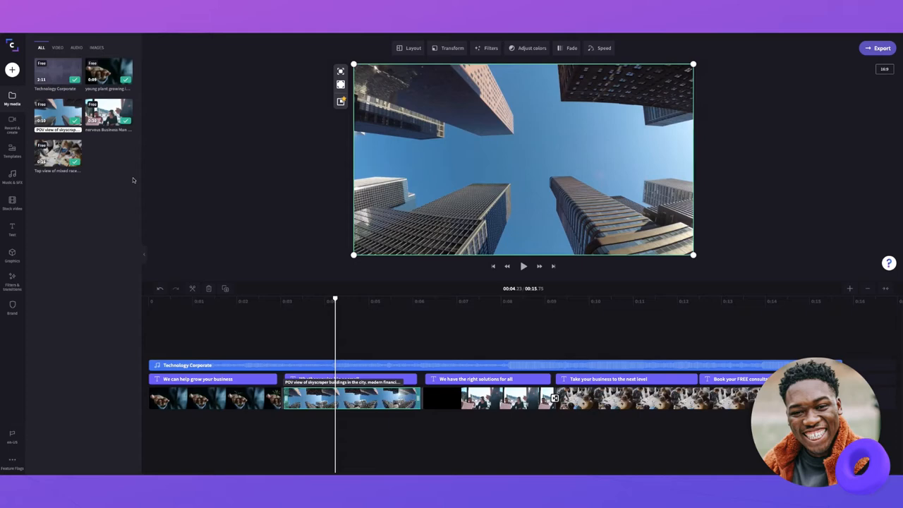
Step: Search stock videos for a graph and drop one onto the second clip as a replacement
left_click(12, 204)
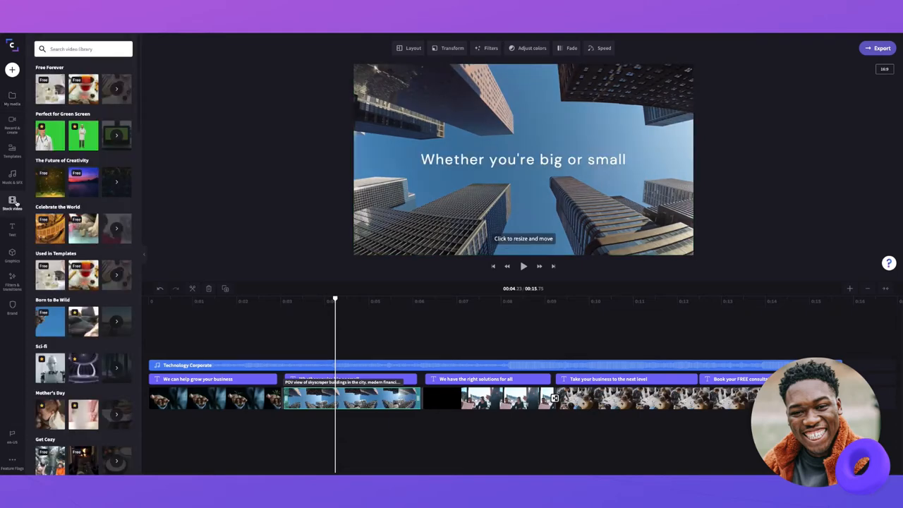
left_click(83, 48)
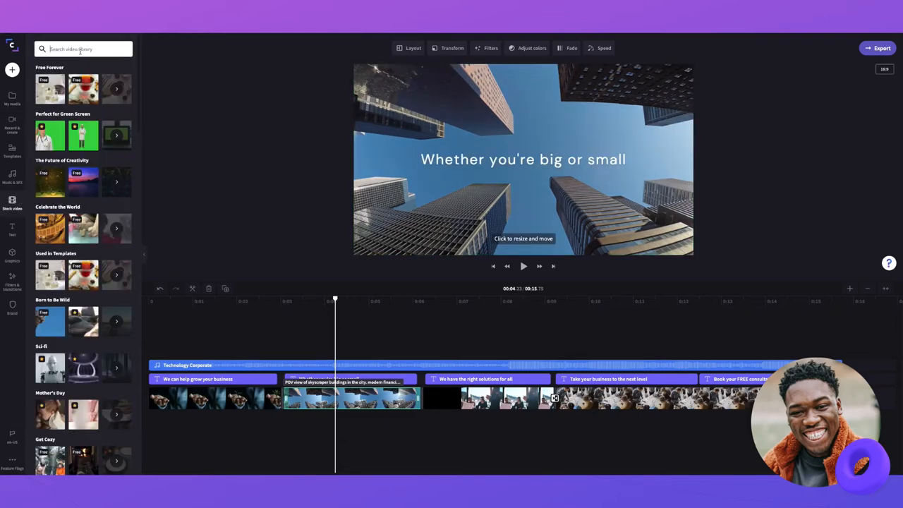
type("grad")
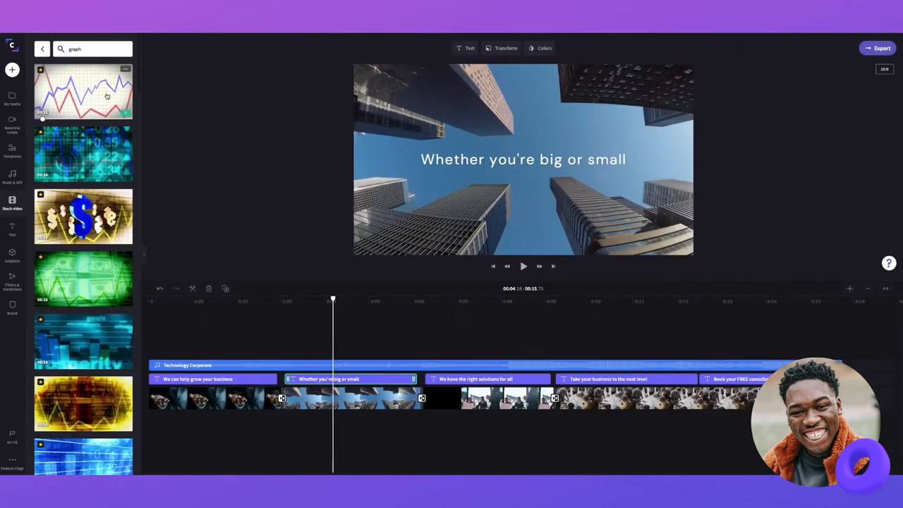
left_click_drag(83, 92, 243, 168)
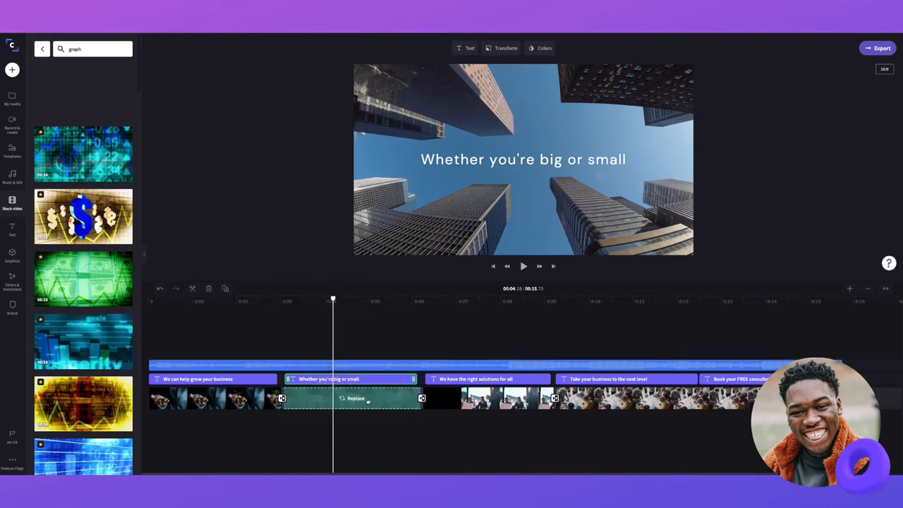
left_click(83, 91)
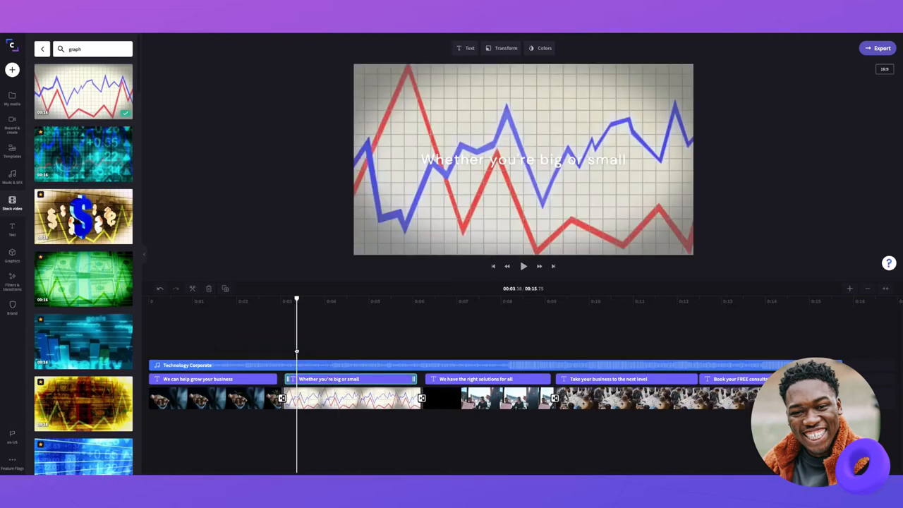
Step: Select the team-at-a-table clip and return the stock library to its categories
left_click(522, 266)
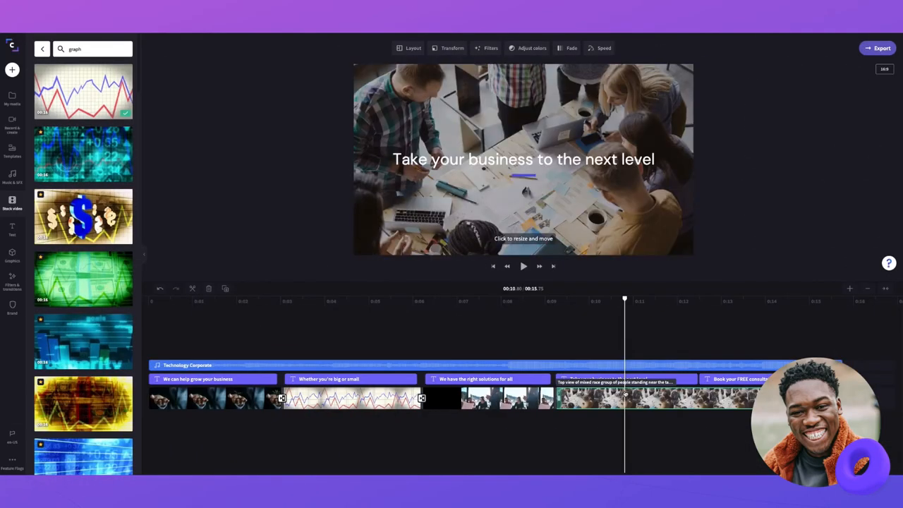
mouse_move(550, 211)
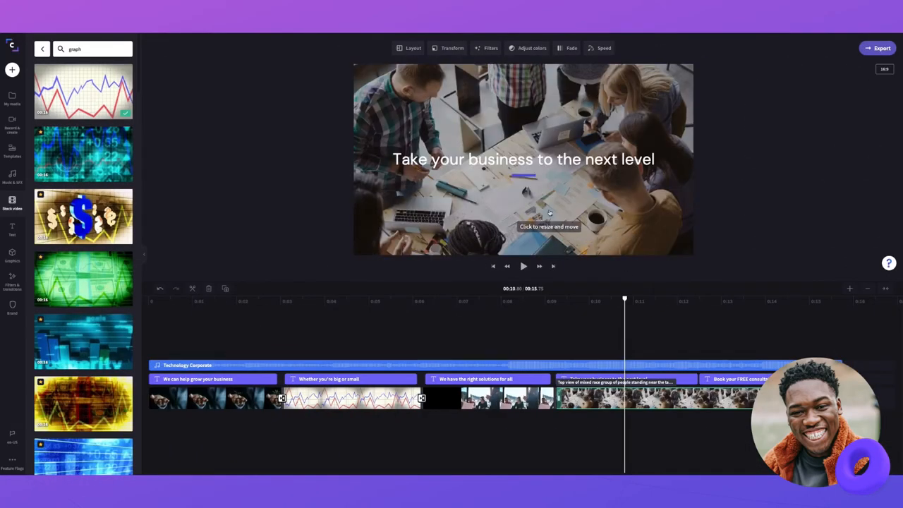
left_click(550, 212)
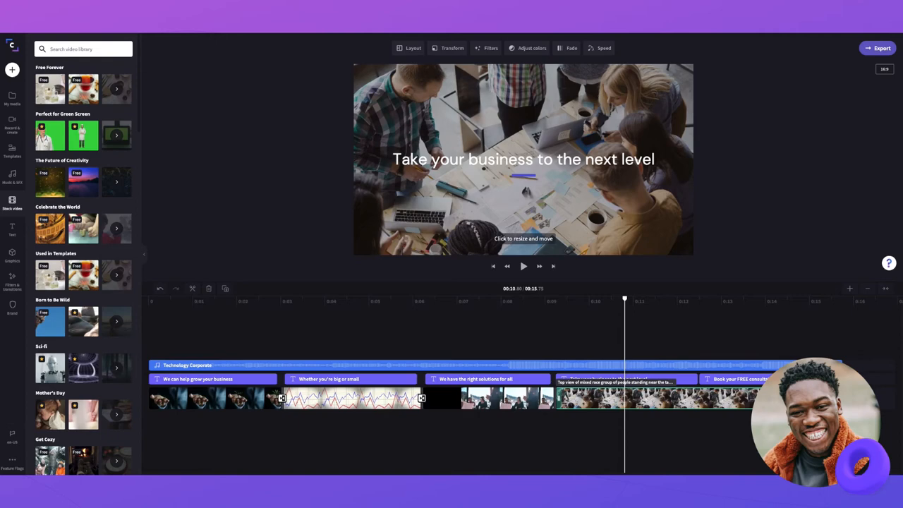
Step: Search the stock videos for 'meeting' and browse the office results
type("meeting")
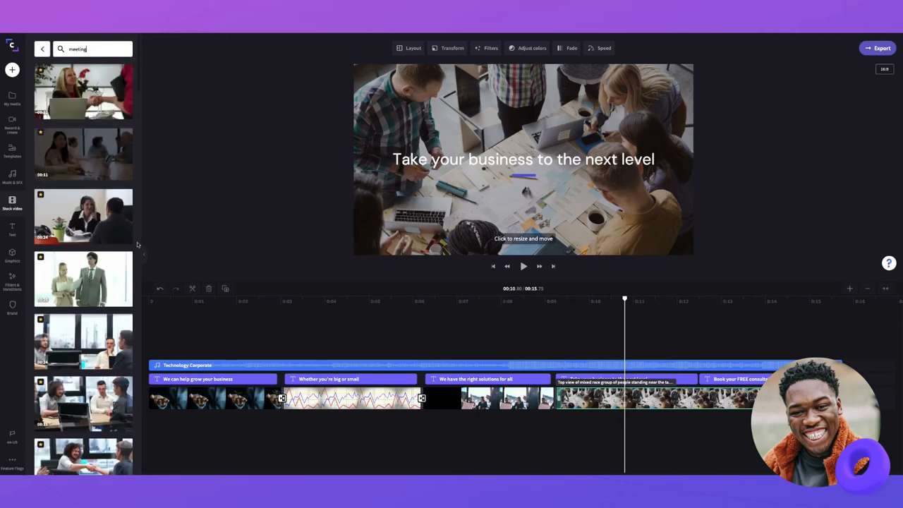
scroll("down", 3)
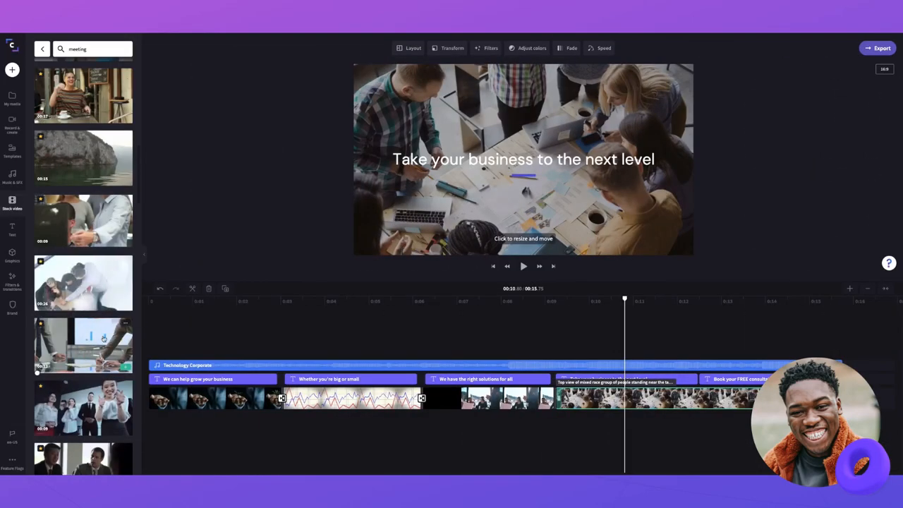